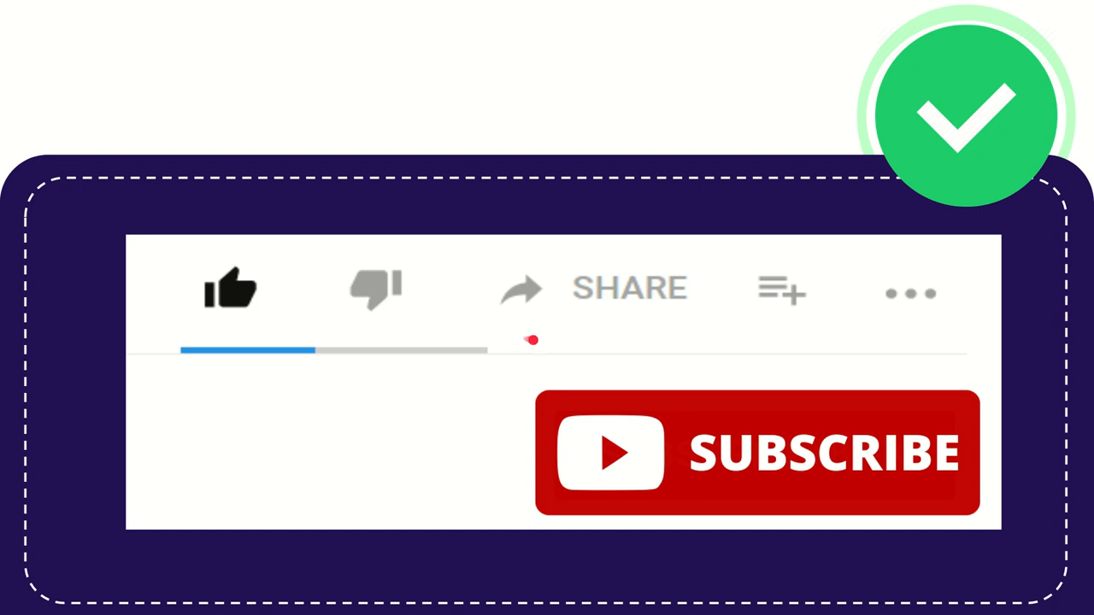
mouse_move(721, 369)
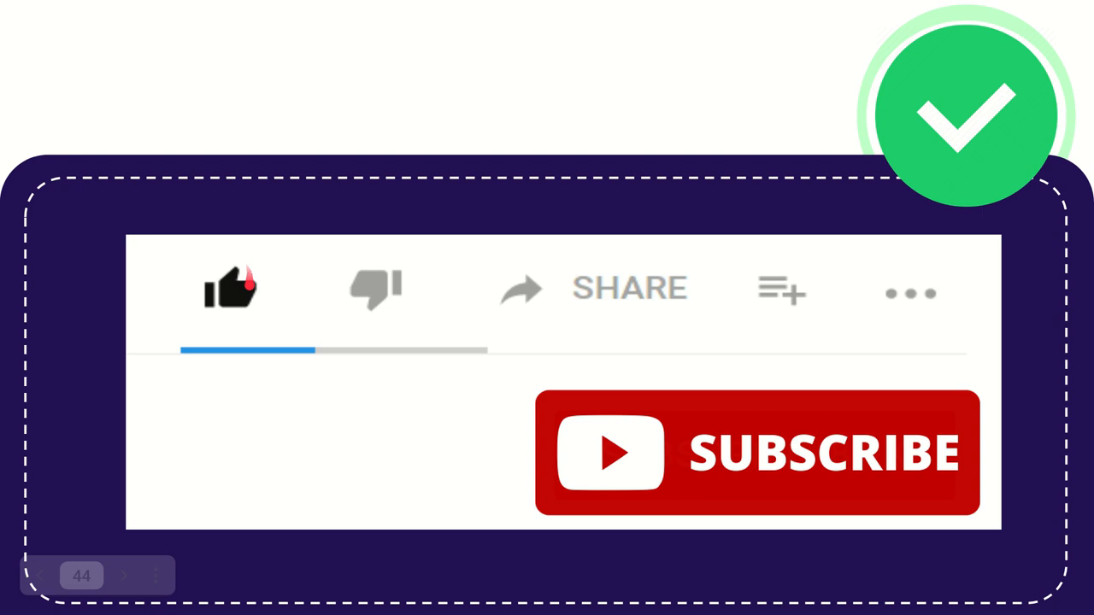
click(229, 289)
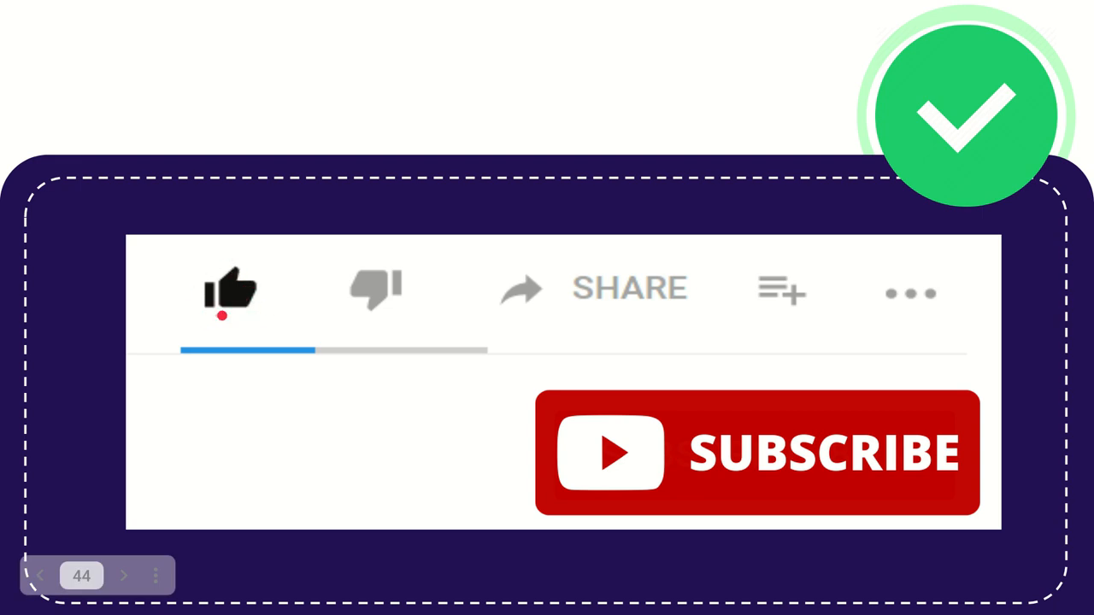